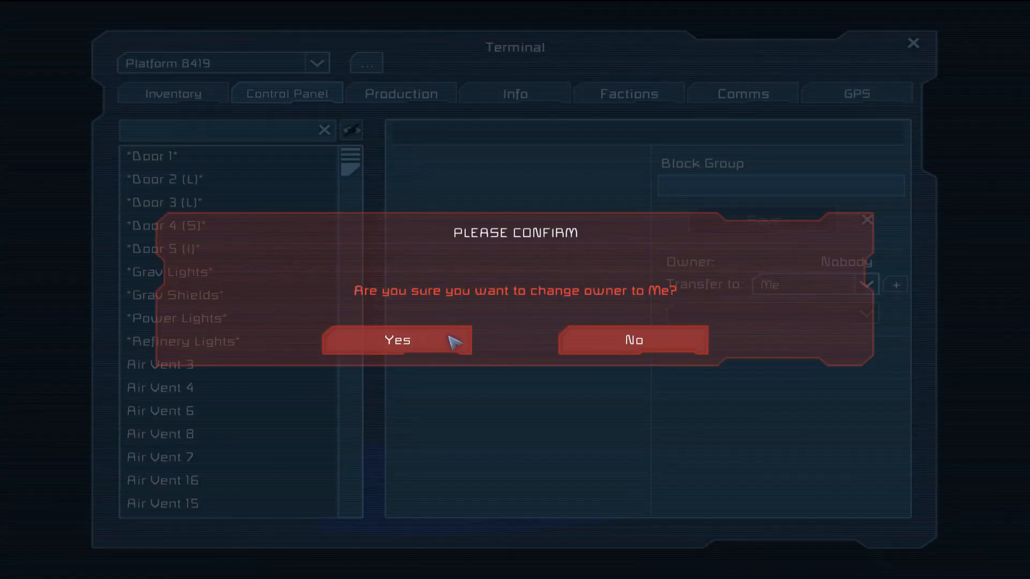
# Step: Confirm ownership of Sensor 5 as Me and leave the terminal
pyautogui.click(396, 340)
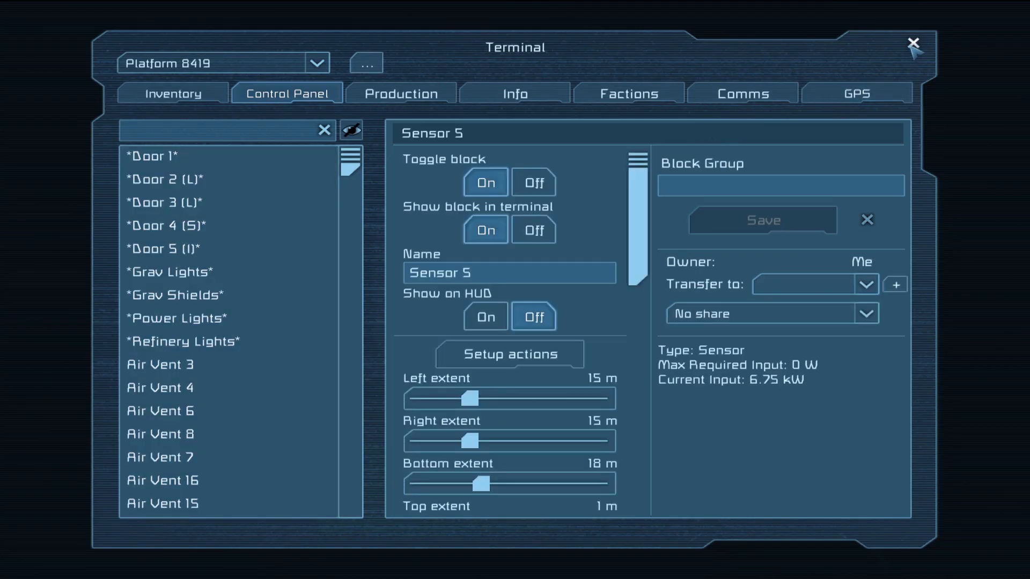
pyautogui.click(912, 43)
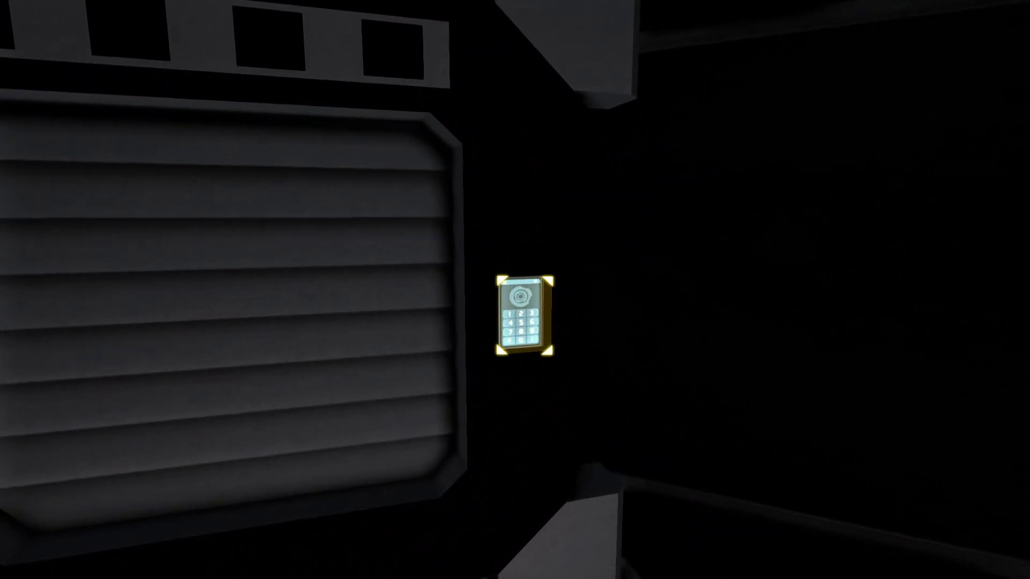
# Step: Check the Control Panel listing doors, lights and Air Vent 6 ownership, then leave the terminal
pyautogui.click(522, 316)
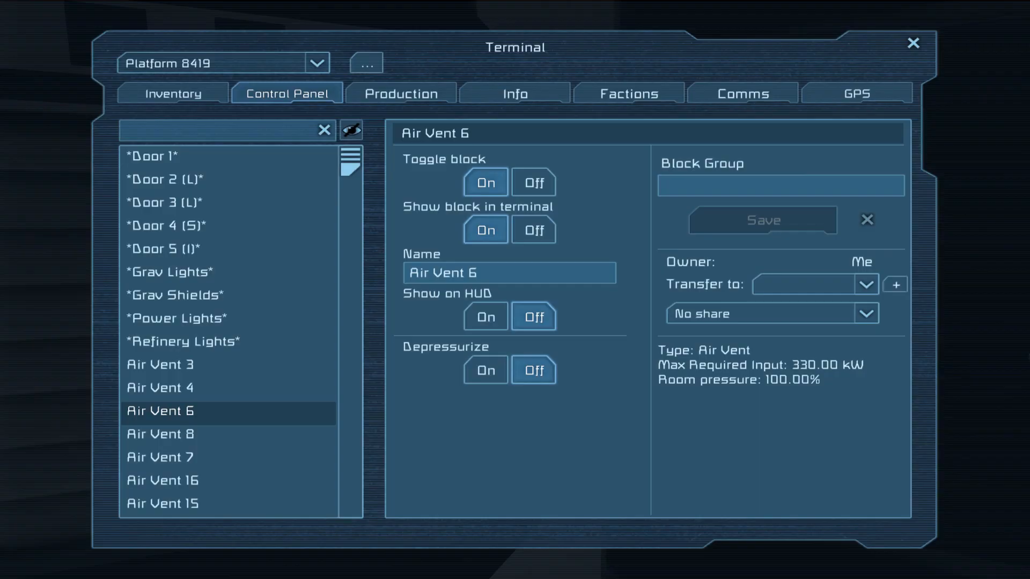
pyautogui.moveTo(897, 206)
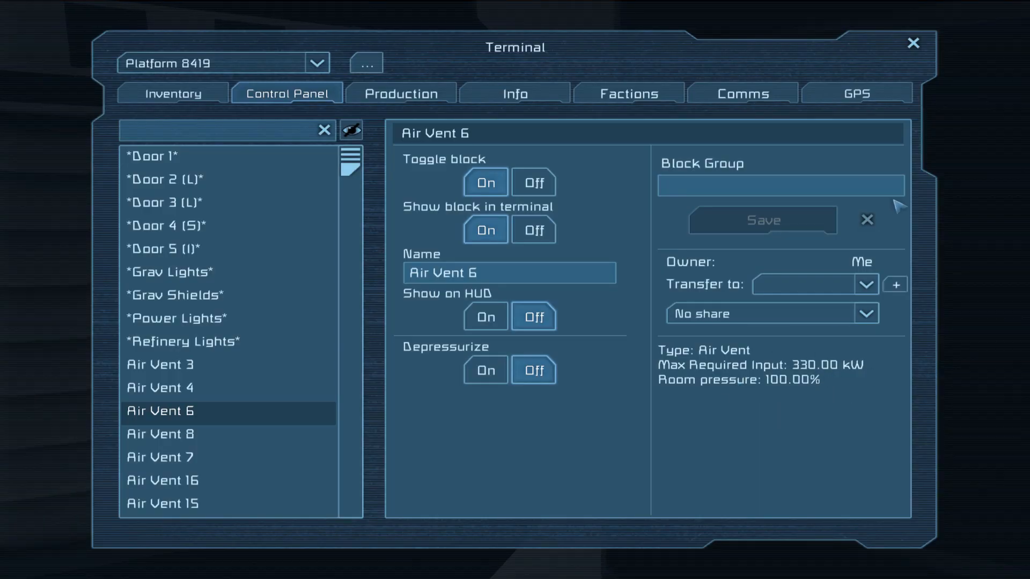
pyautogui.click(912, 42)
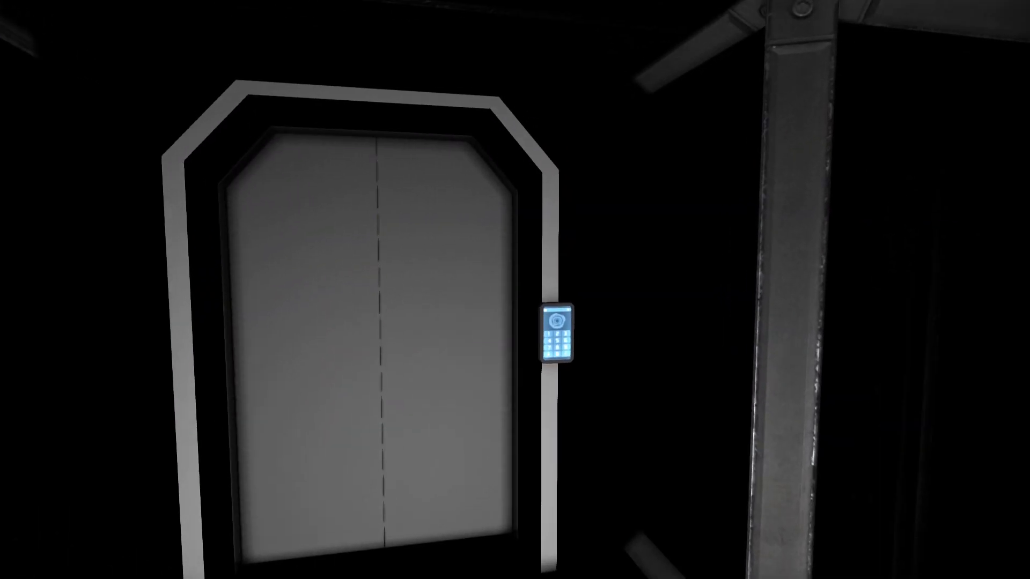
# Step: Pass through the keypad door into the room lined with oxygen tanks
pyautogui.click(558, 334)
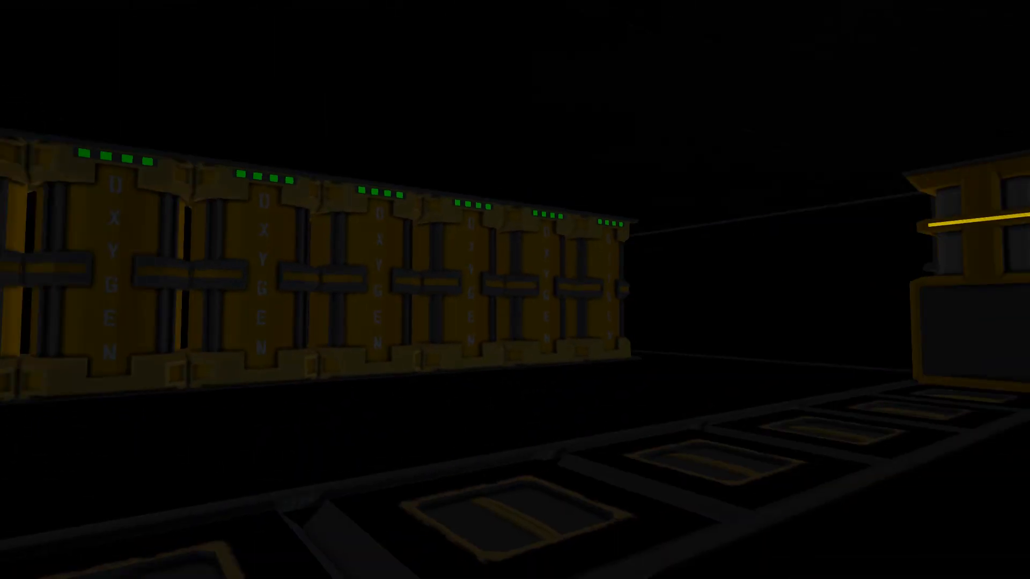
pyautogui.moveTo(515, 289)
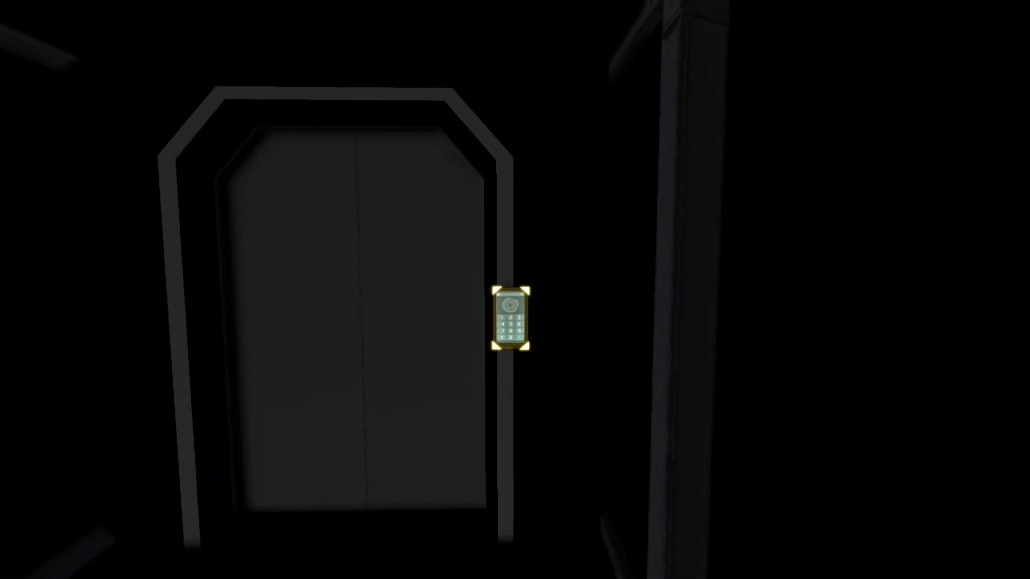
# Step: Walk the corridor to the grey sliding door and interact near its keypad
pyautogui.click(510, 316)
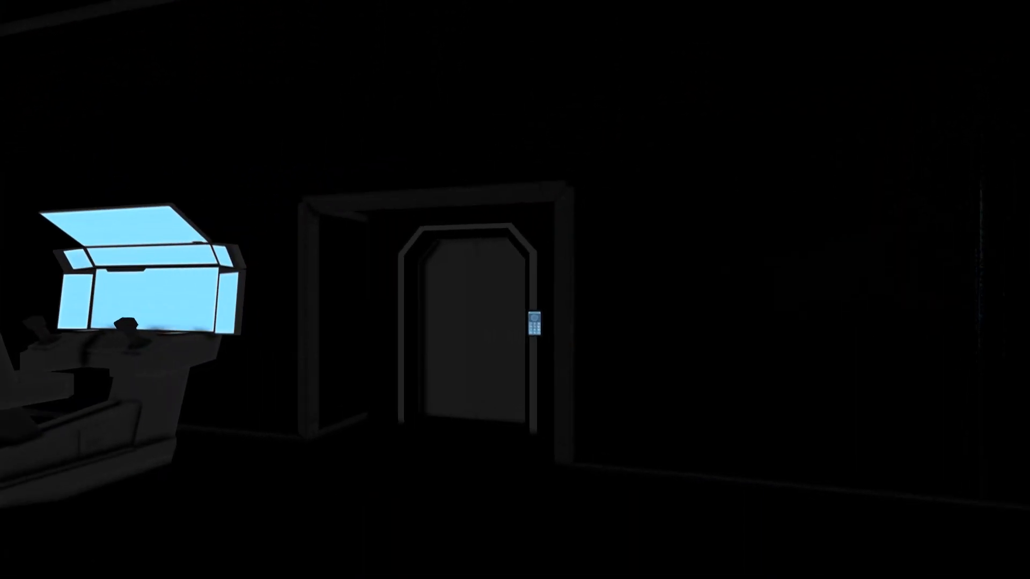
# Step: Interact to open the keypad door leading out of the glowing pod room
pyautogui.click(532, 318)
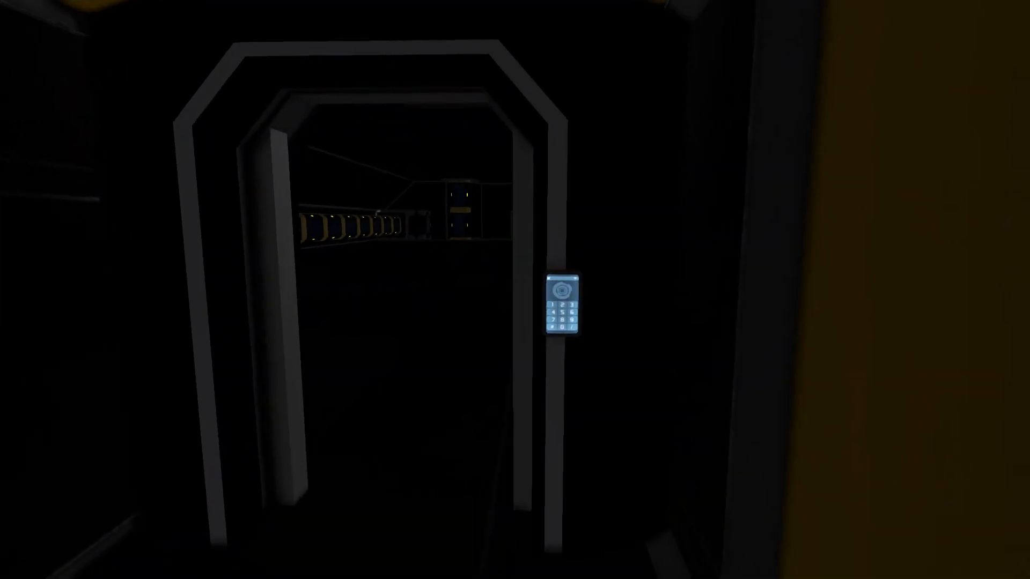
pyautogui.moveTo(561, 305)
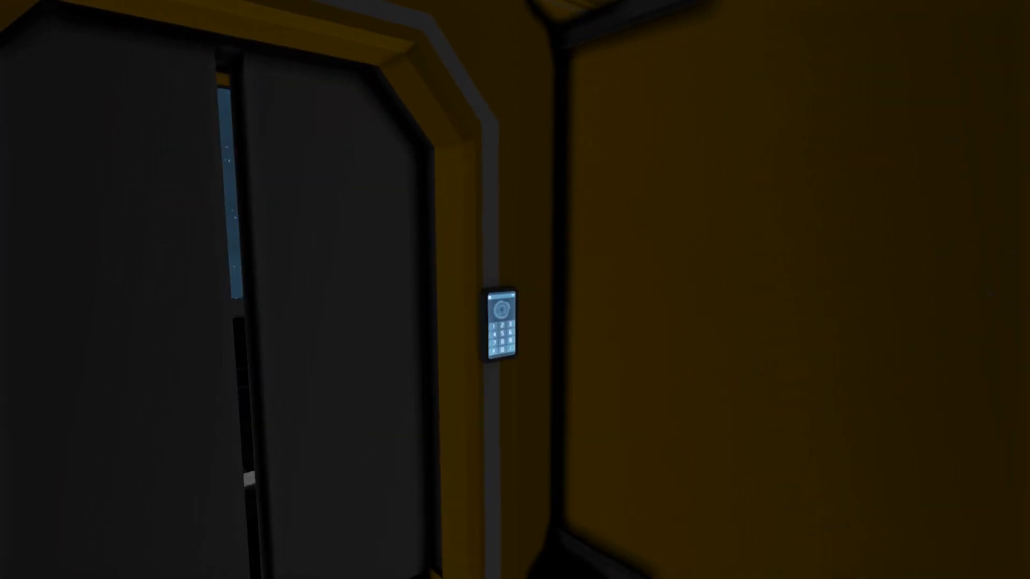